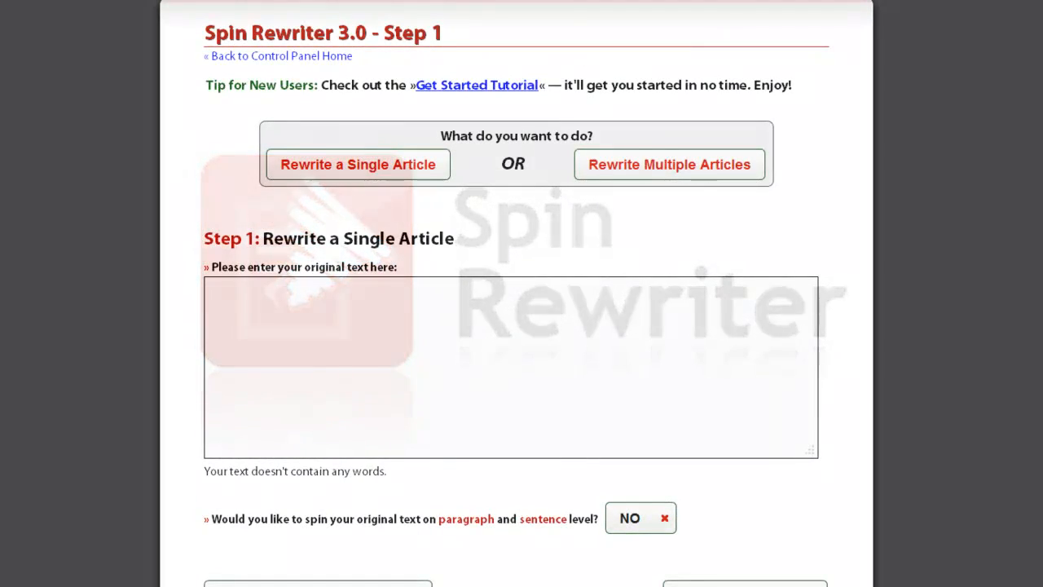
mouse_move(809, 235)
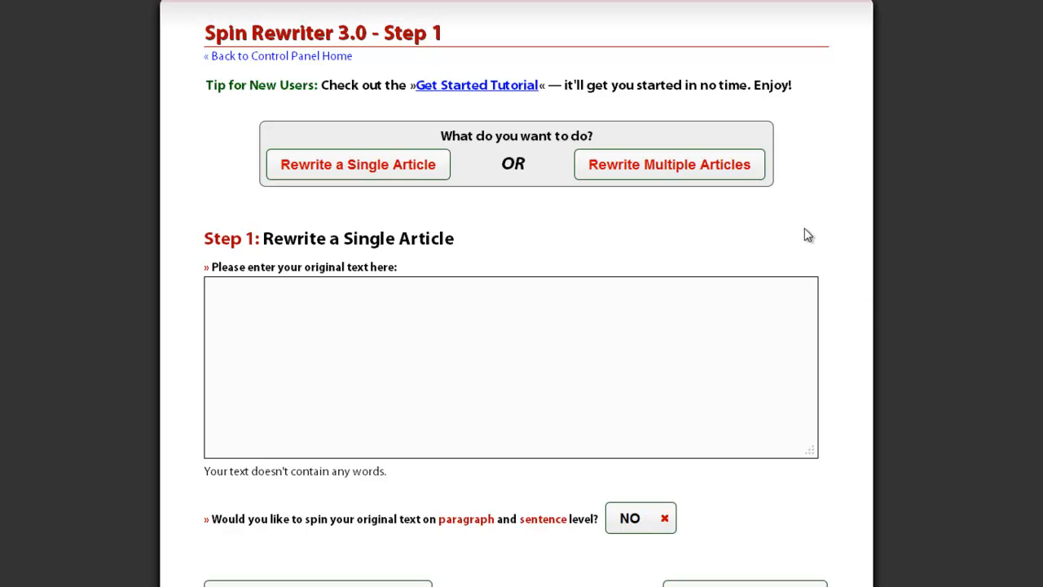
Step: Switch to Rewrite Multiple Articles mode and add a second article field
left_click(669, 164)
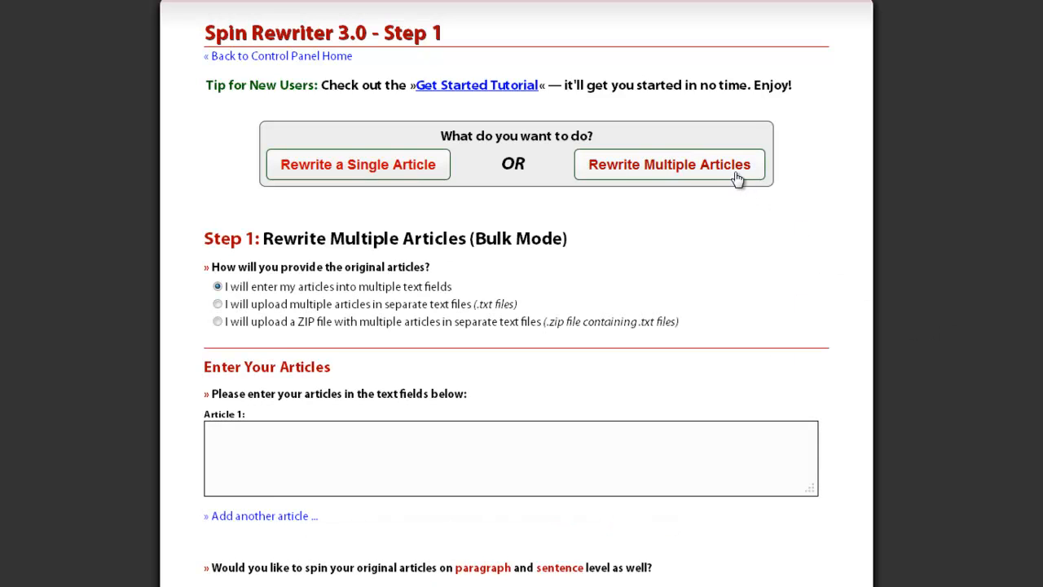
scroll("down", 3)
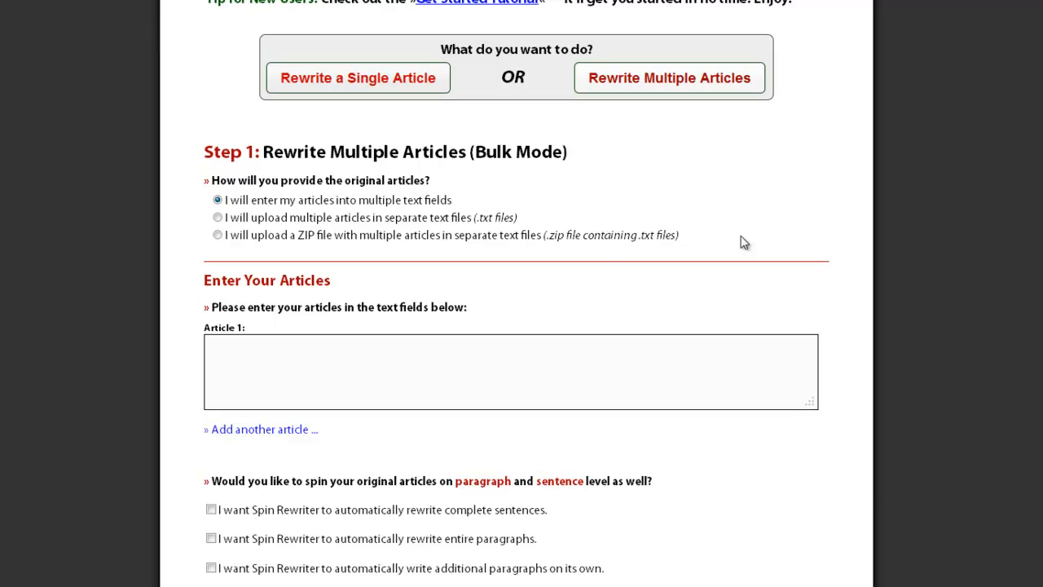
mouse_move(559, 269)
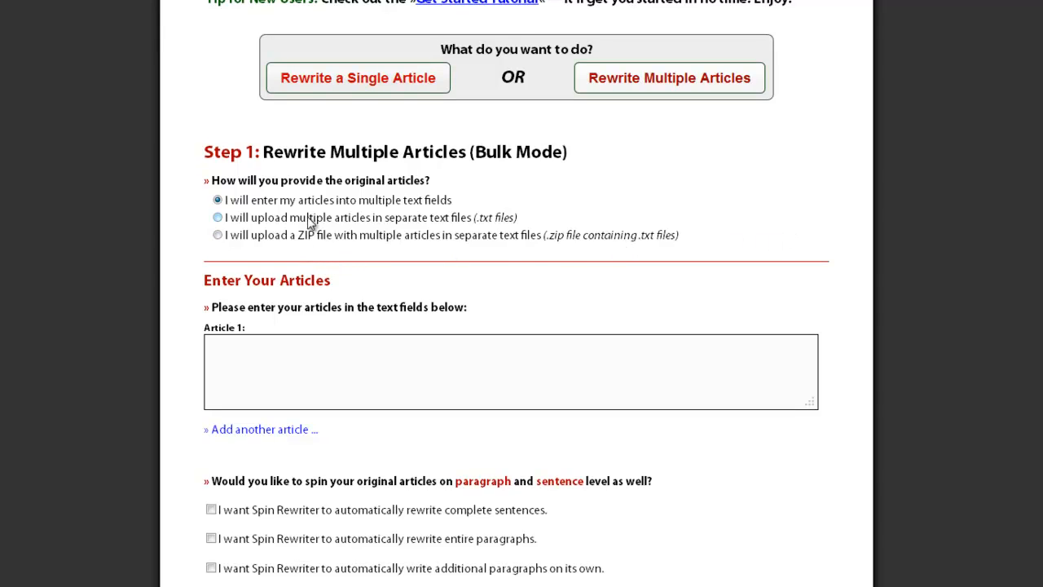
left_click(510, 370)
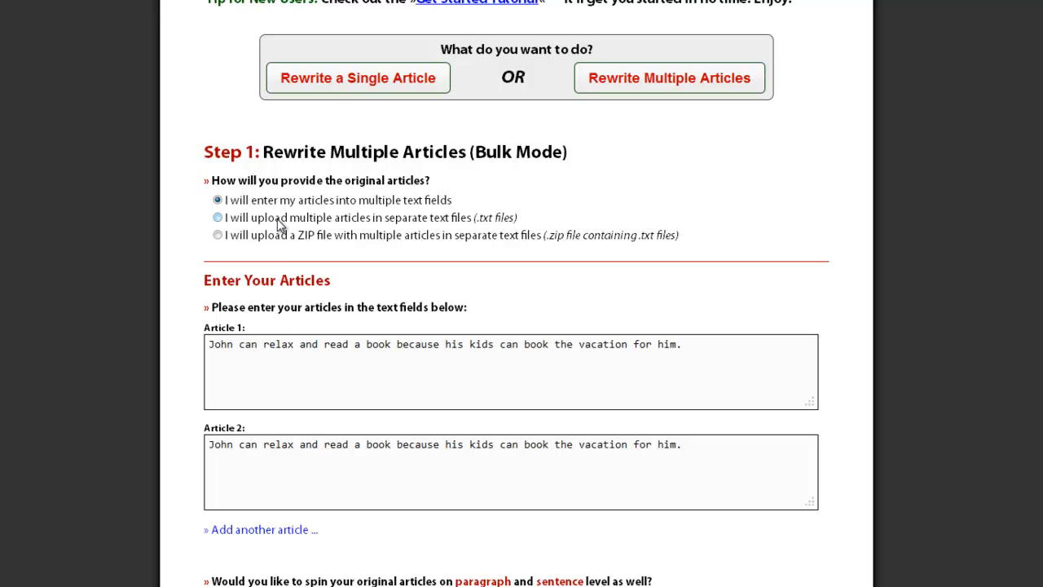
left_click(217, 216)
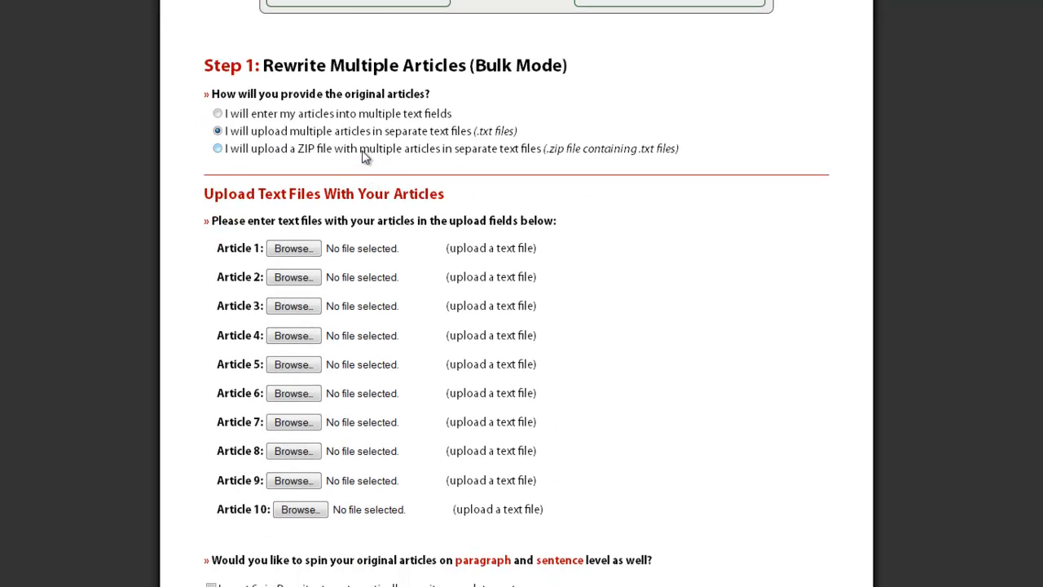
left_click(217, 148)
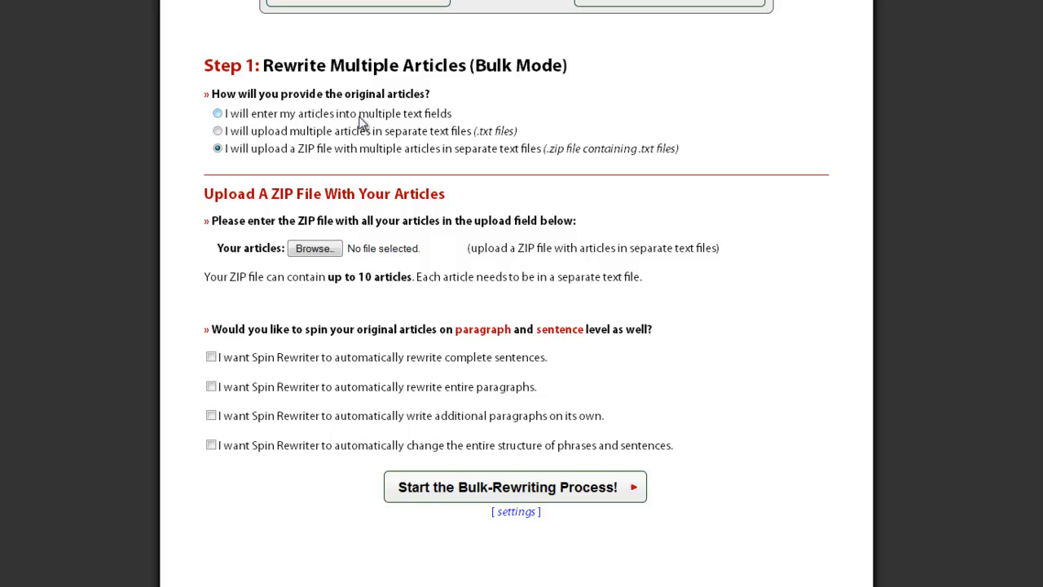
left_click(218, 113)
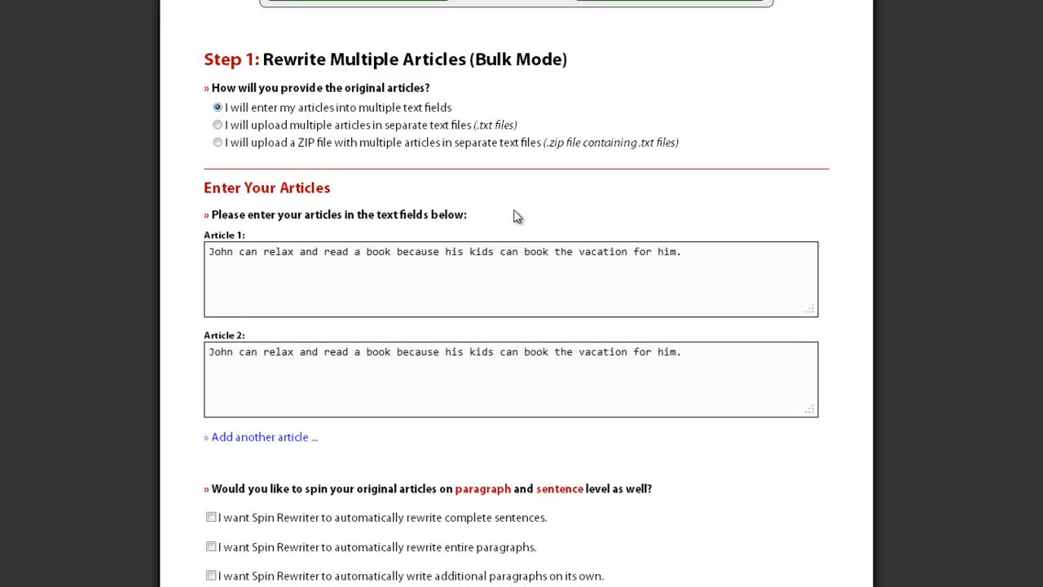
Step: Scroll past the spinning options and open the bulk rewrite settings panel
scroll("down", 3)
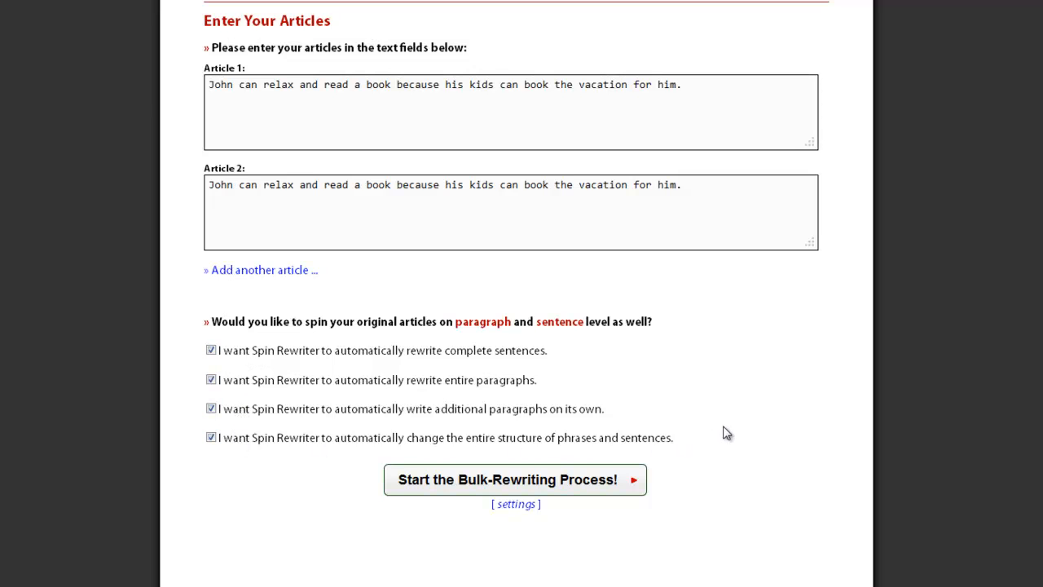
scroll("down", 3)
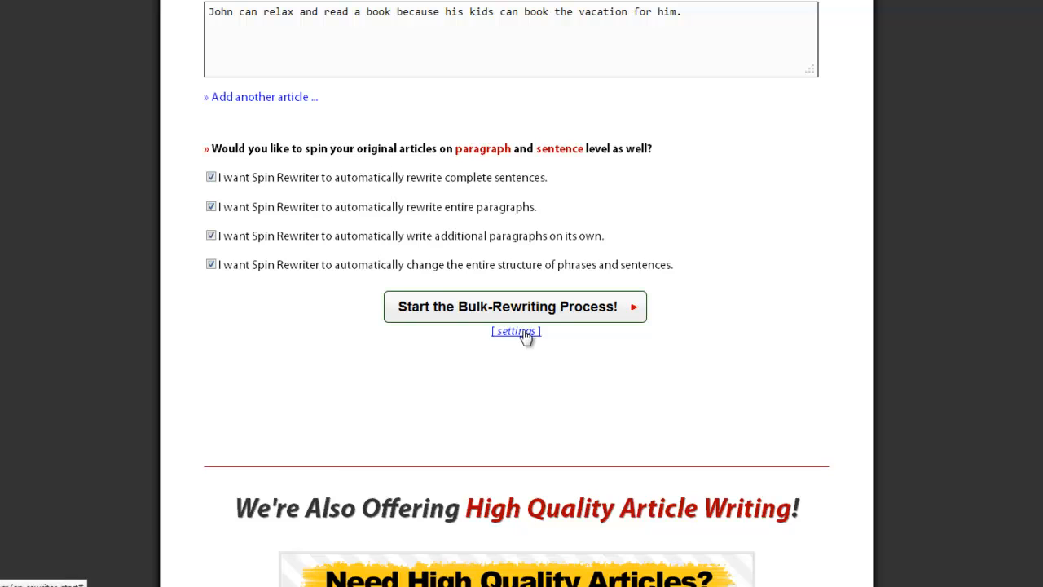
left_click(515, 331)
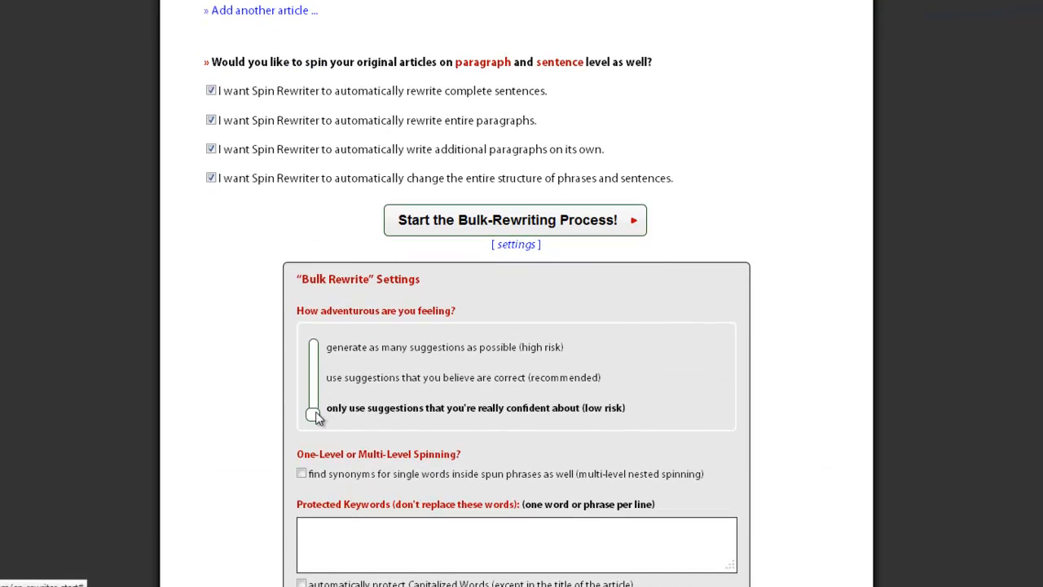
Step: Use low-risk suggestions, enable multi-level nested spinning, protect 'John', and start bulk rewriting
left_click_drag(316, 414, 313, 337)
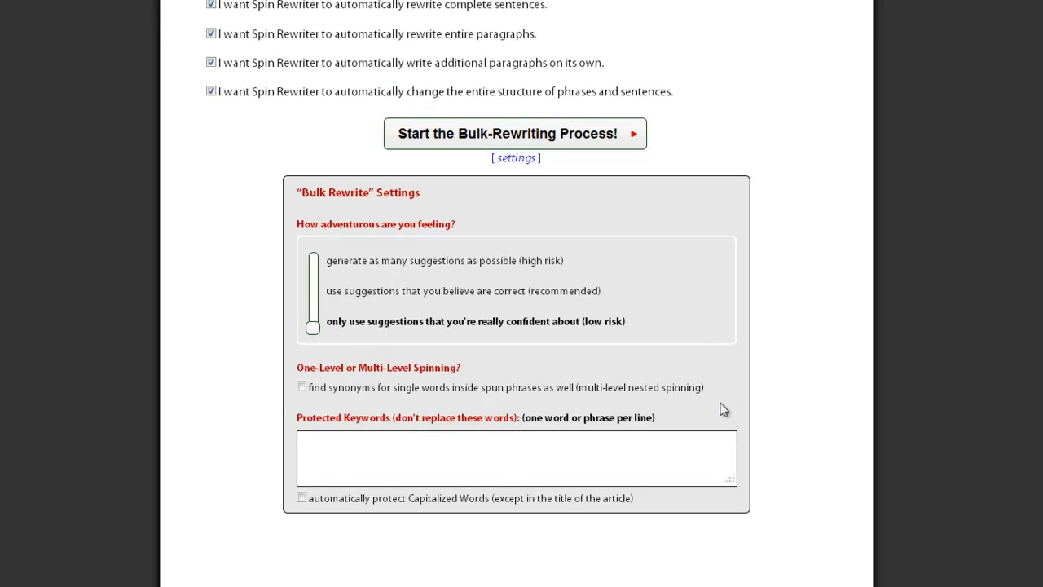
mouse_move(353, 388)
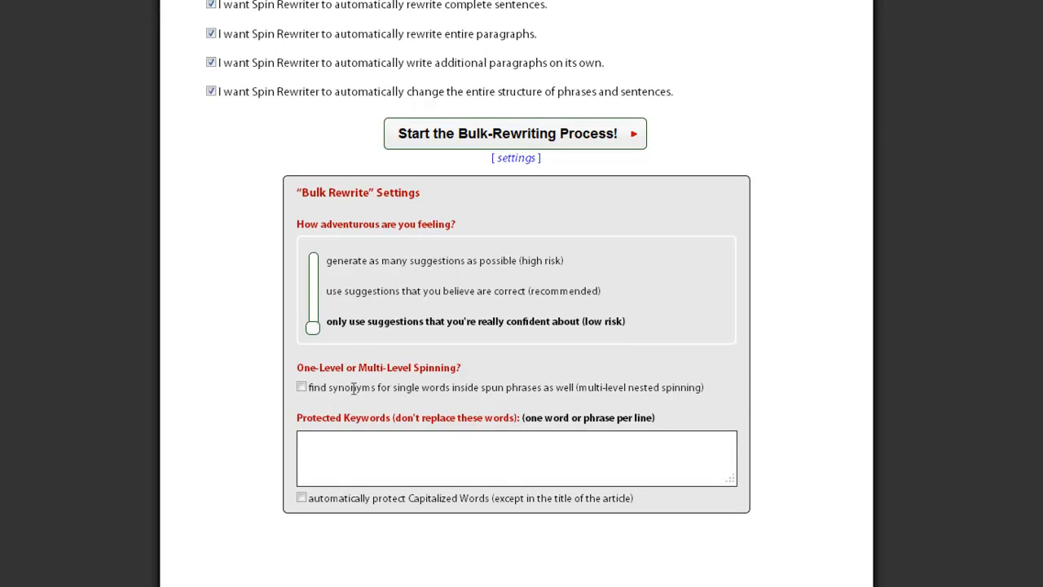
left_click(301, 387)
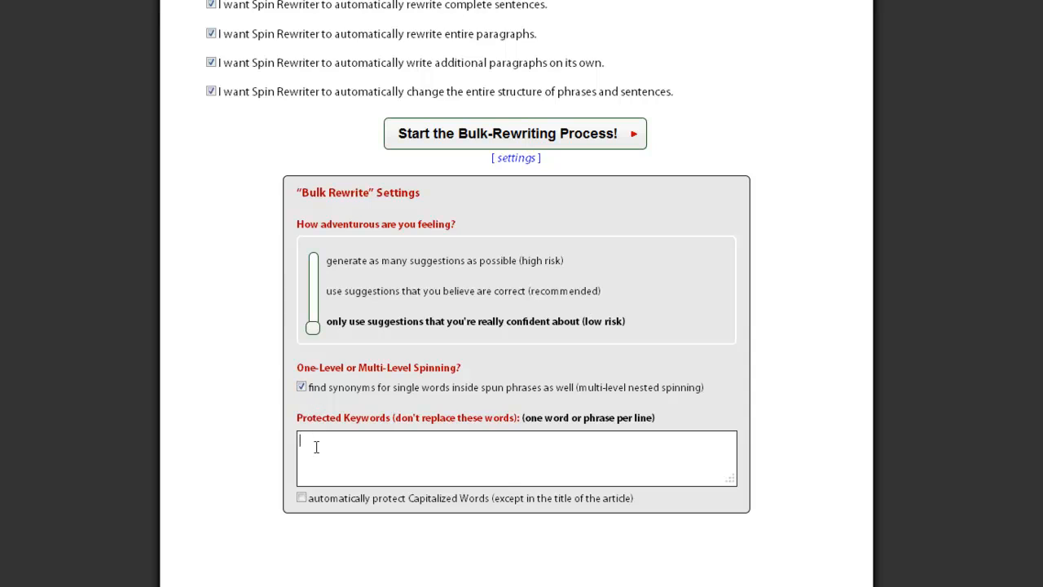
type("John")
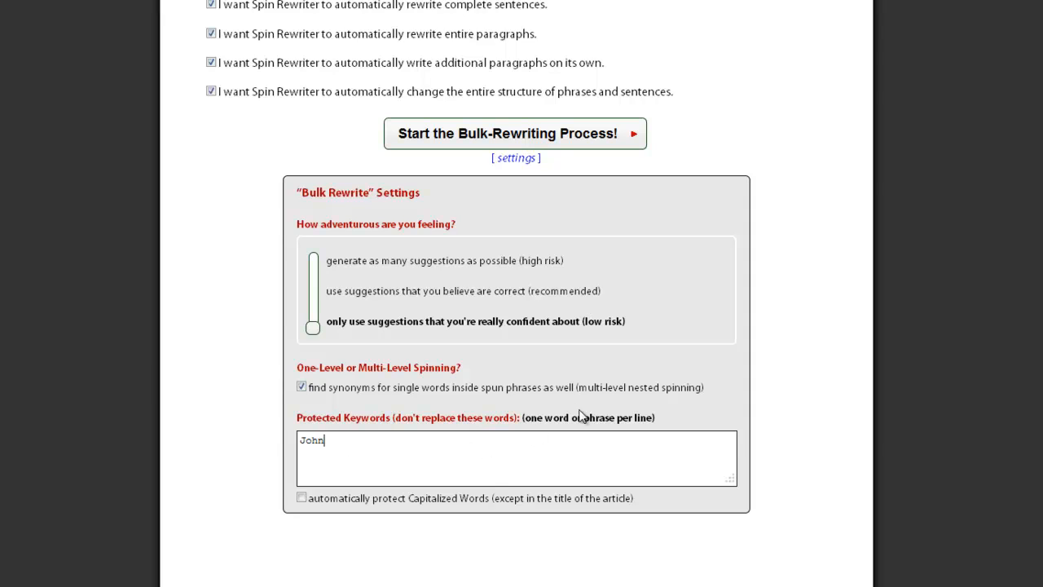
mouse_move(624, 313)
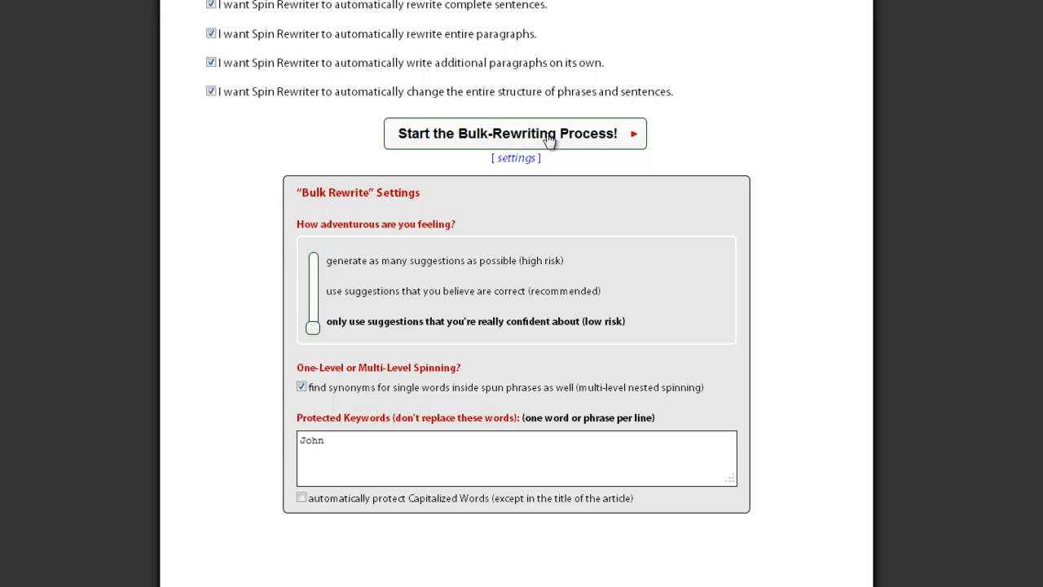
left_click(514, 133)
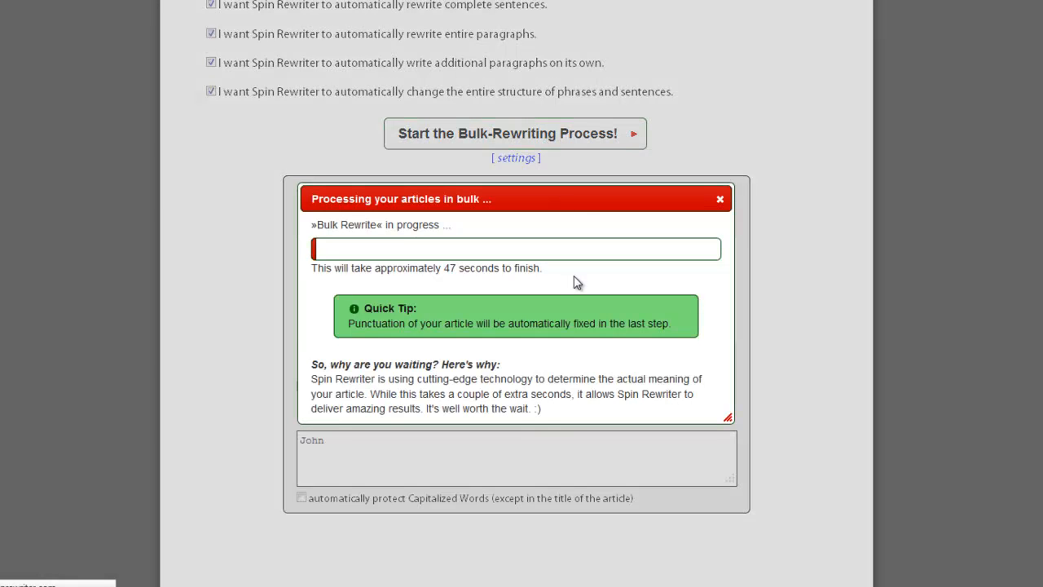